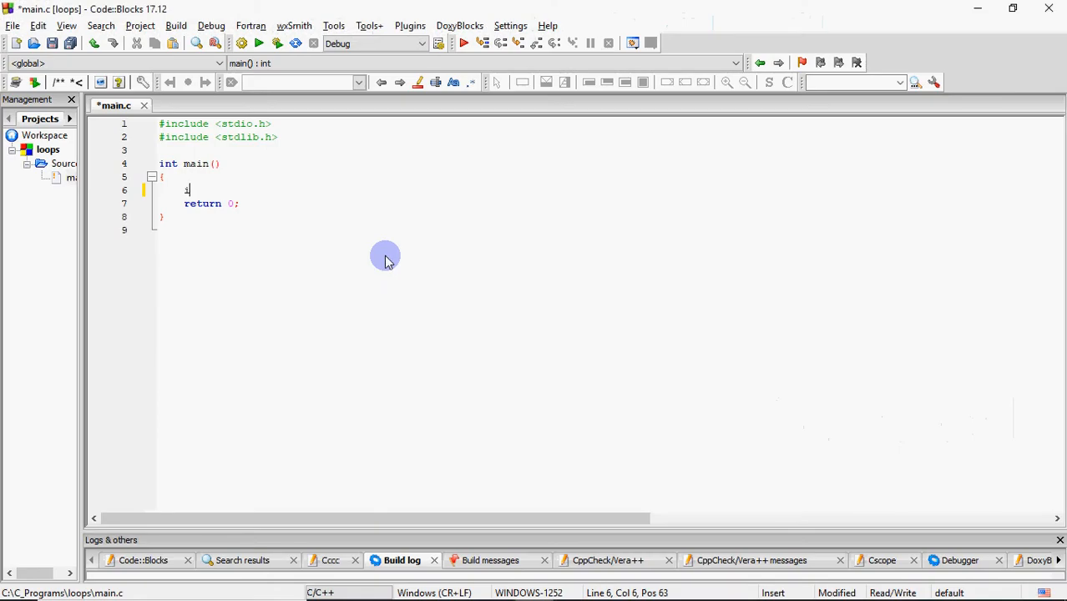
# Declare int n; and print the "\nEnter a number " prompt with printf.
pyautogui.write('nt n;')
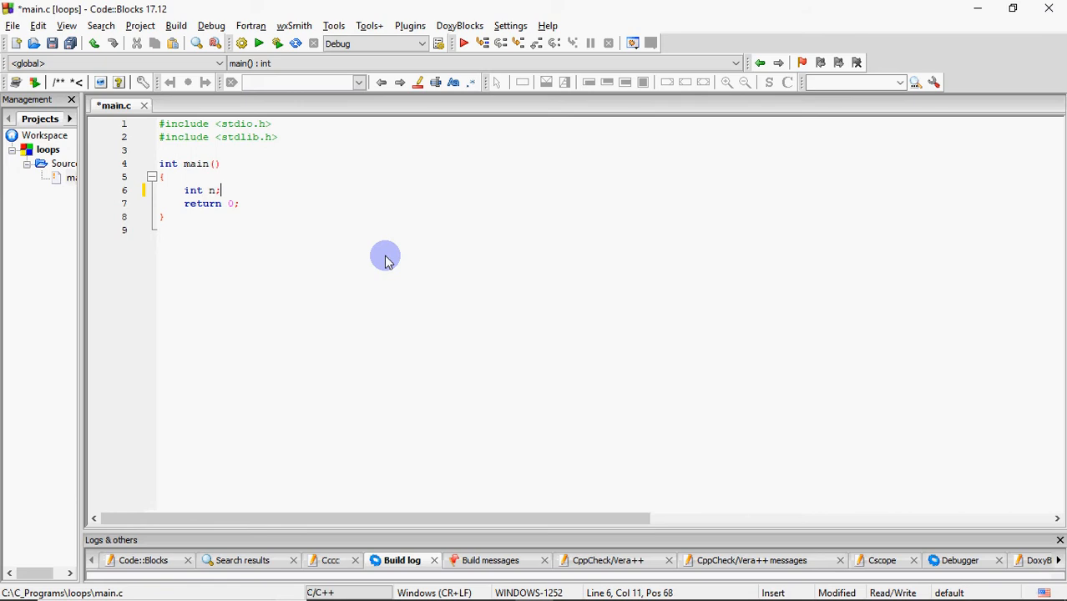
pyautogui.write('printf')
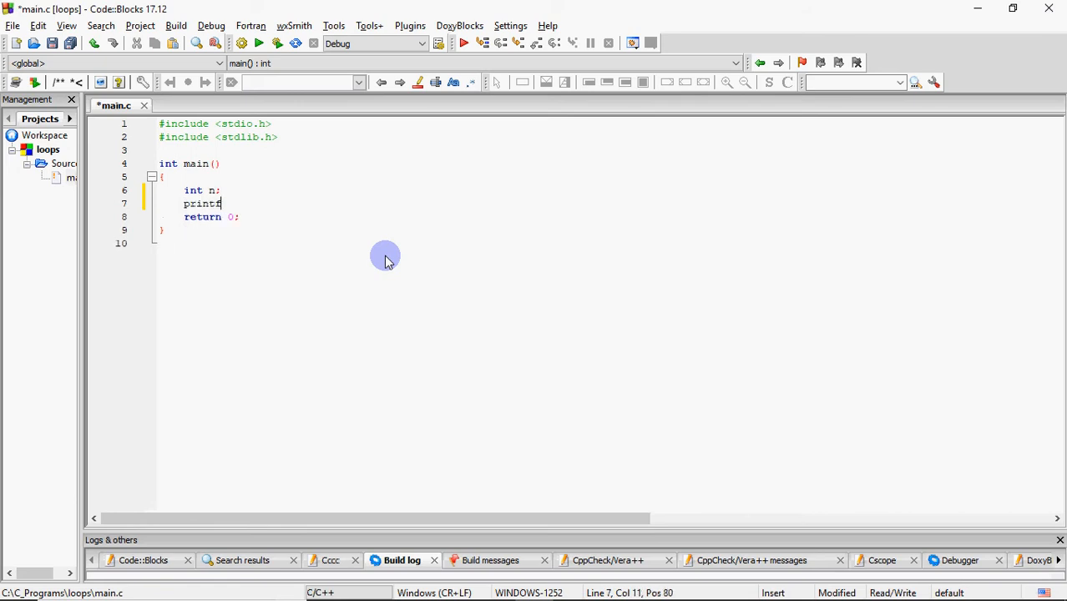
pyautogui.write('("")')
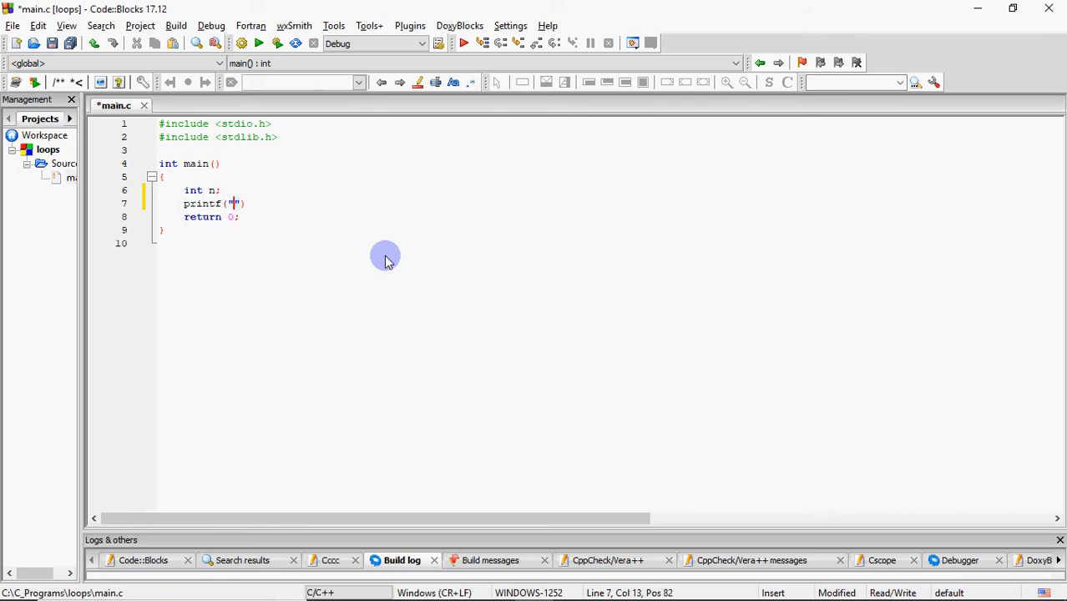
pyautogui.write('\\nEnd')
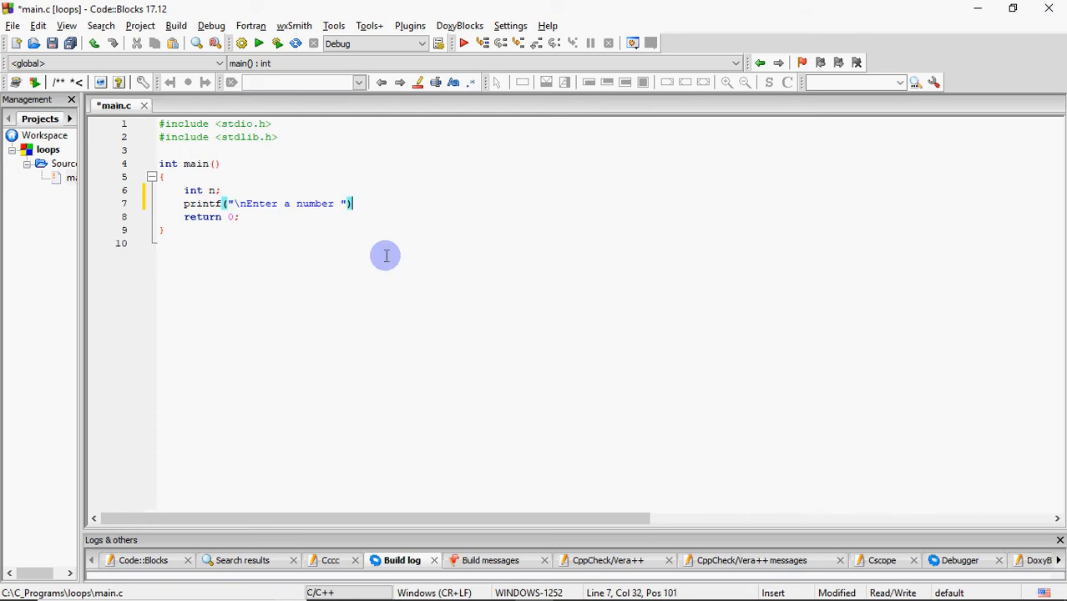
# Read the entered number into n with scanf("%d",&n);.
pyautogui.write('s')
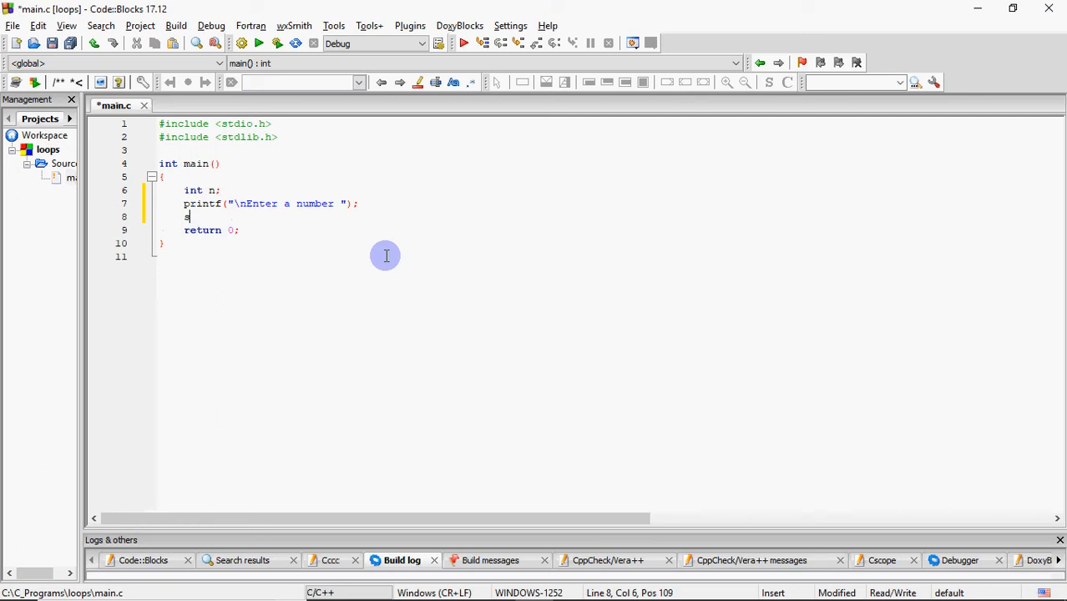
pyautogui.write('canf()')
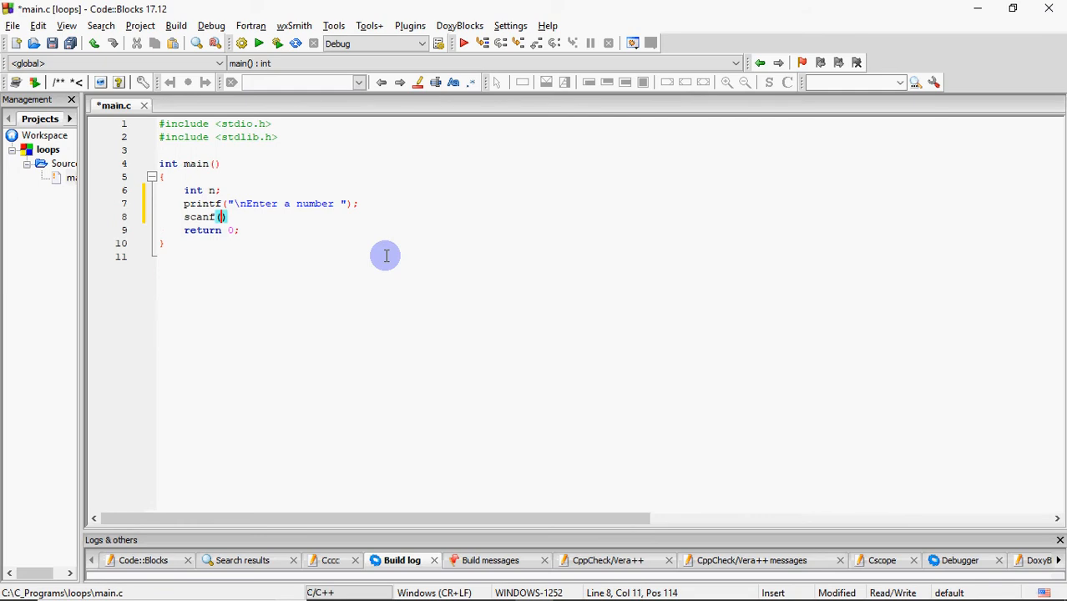
pyautogui.write('"%d",&')
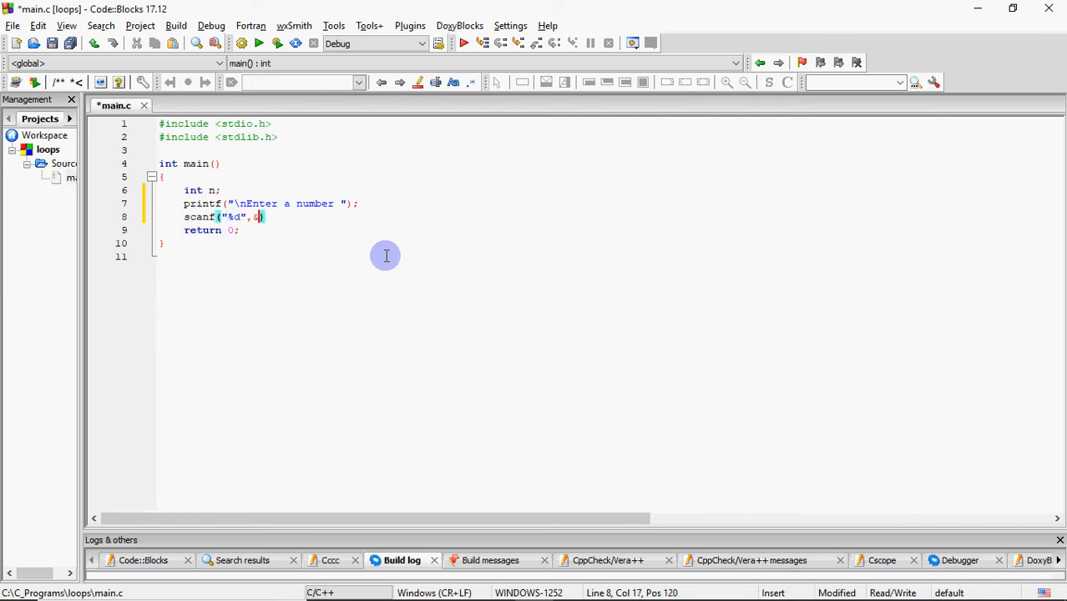
pyautogui.write('n)')
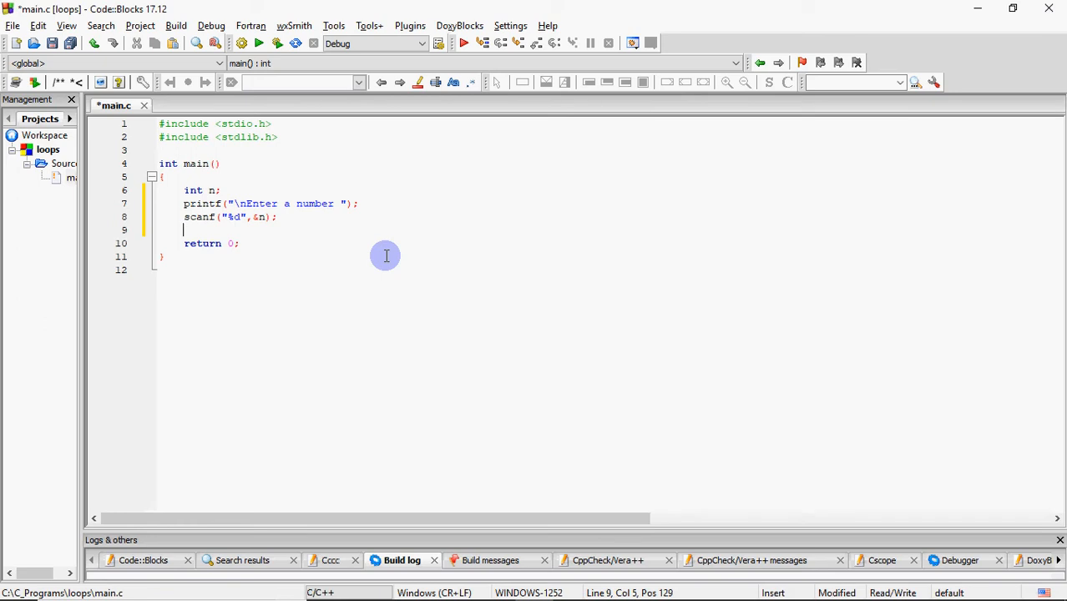
# Write switch(n%2) with case 0: printf("Number is Even"); break; inside its braces.
pyautogui.write('sw')
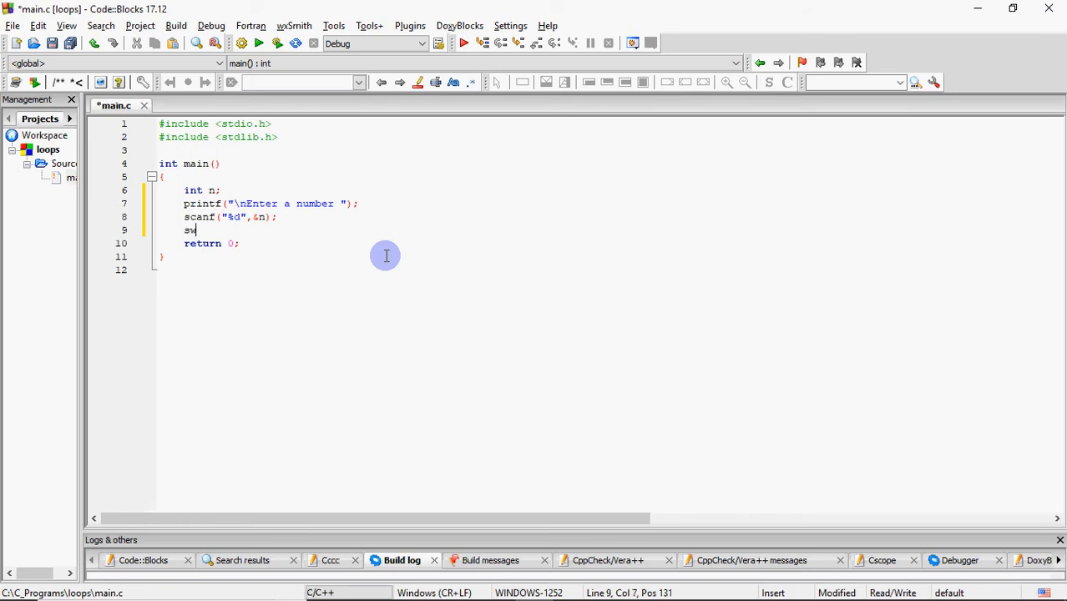
pyautogui.write('itch(n%2)')
pyautogui.write('{')
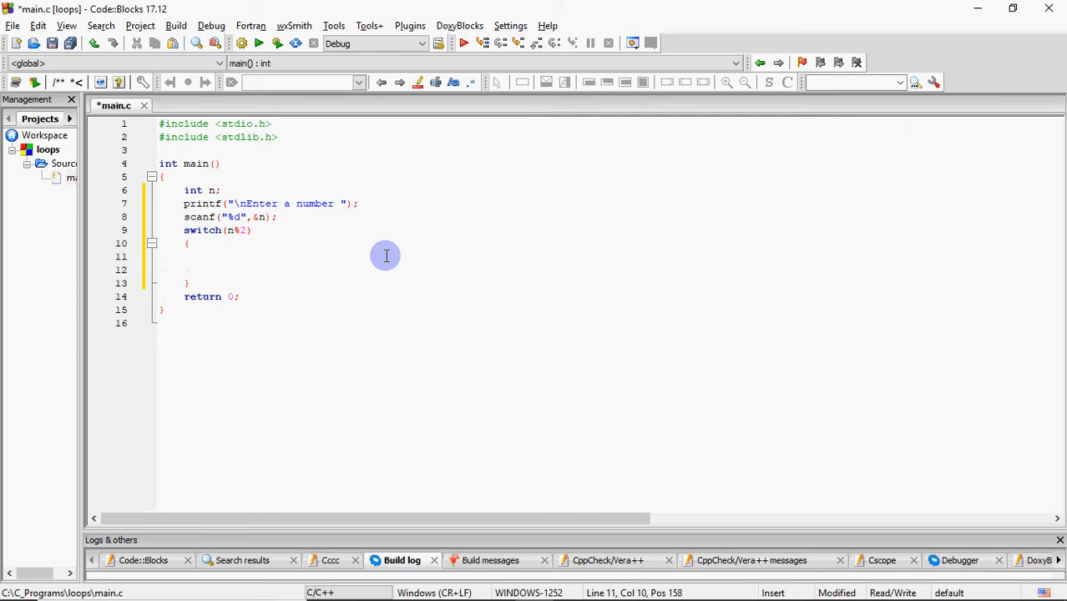
pyautogui.write('case 0:')
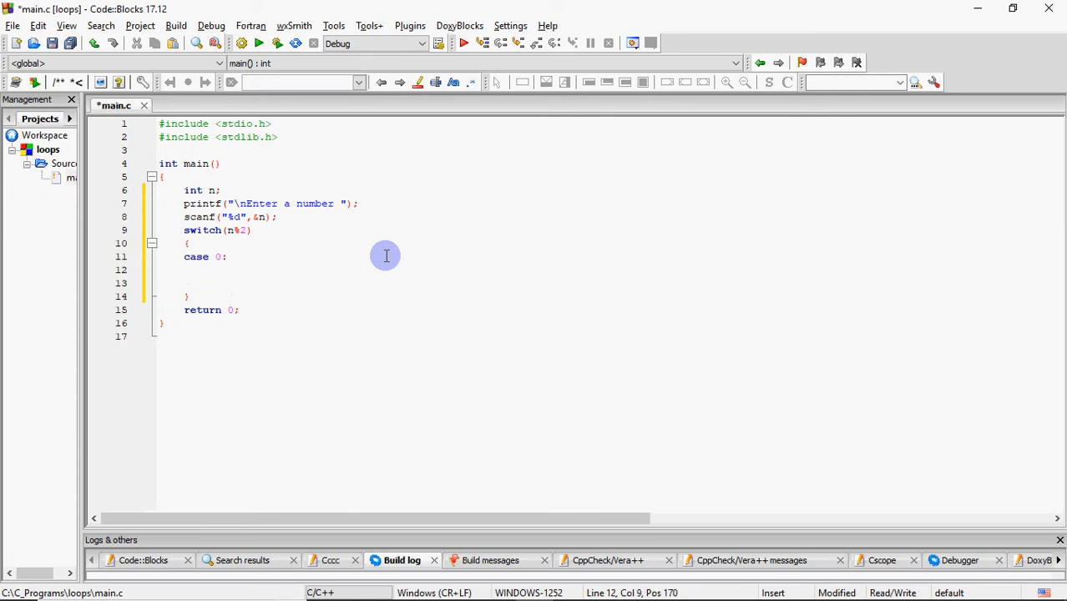
pyautogui.write('printf("")')
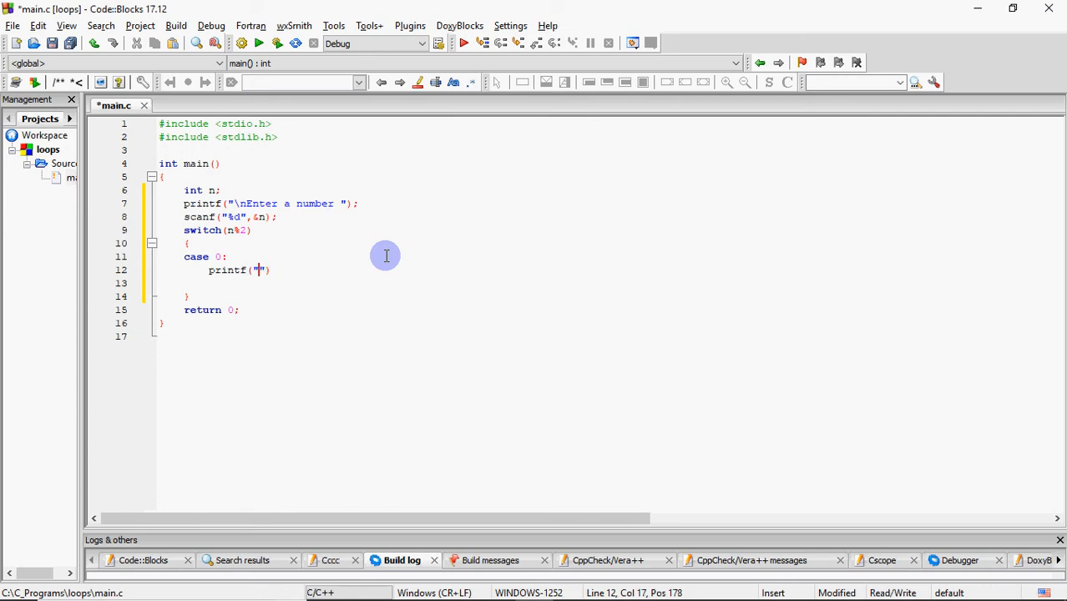
pyautogui.write('Even')
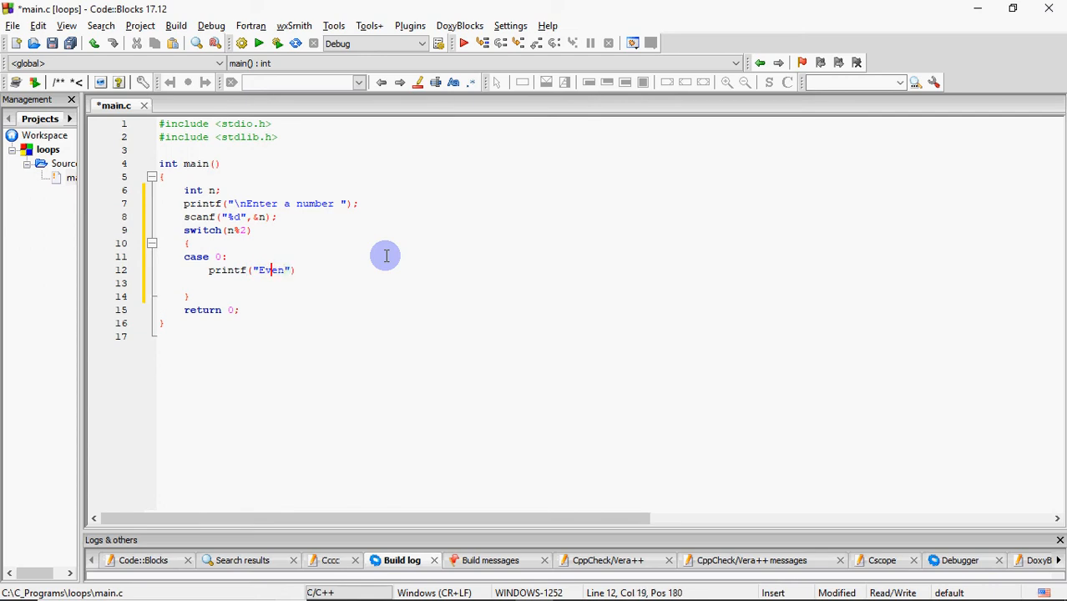
pyautogui.write('Number is')
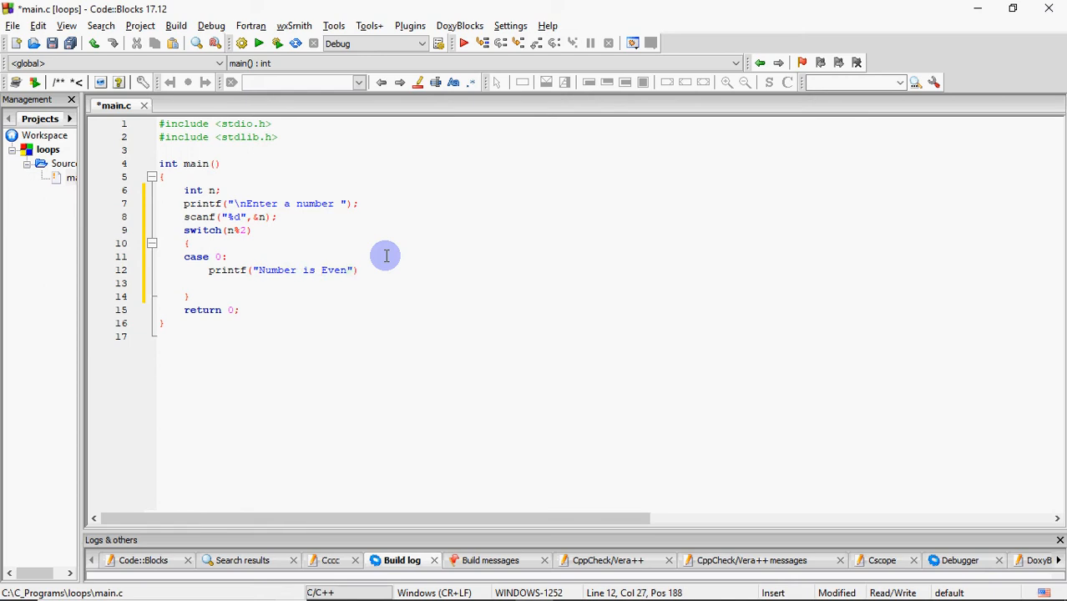
pyautogui.write(';')
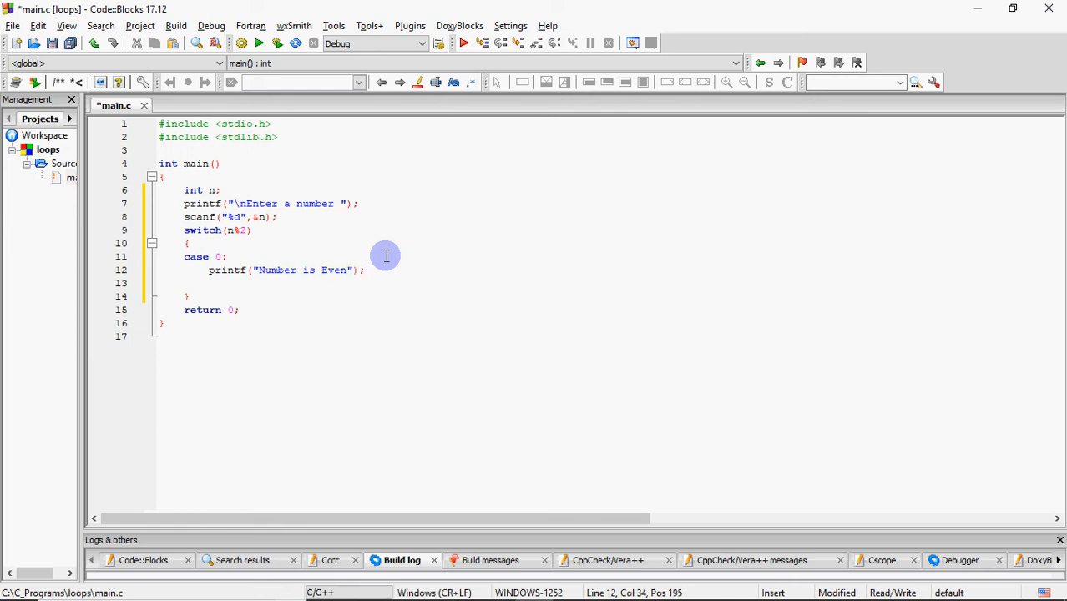
pyautogui.write('break;')
pyautogui.write('default')
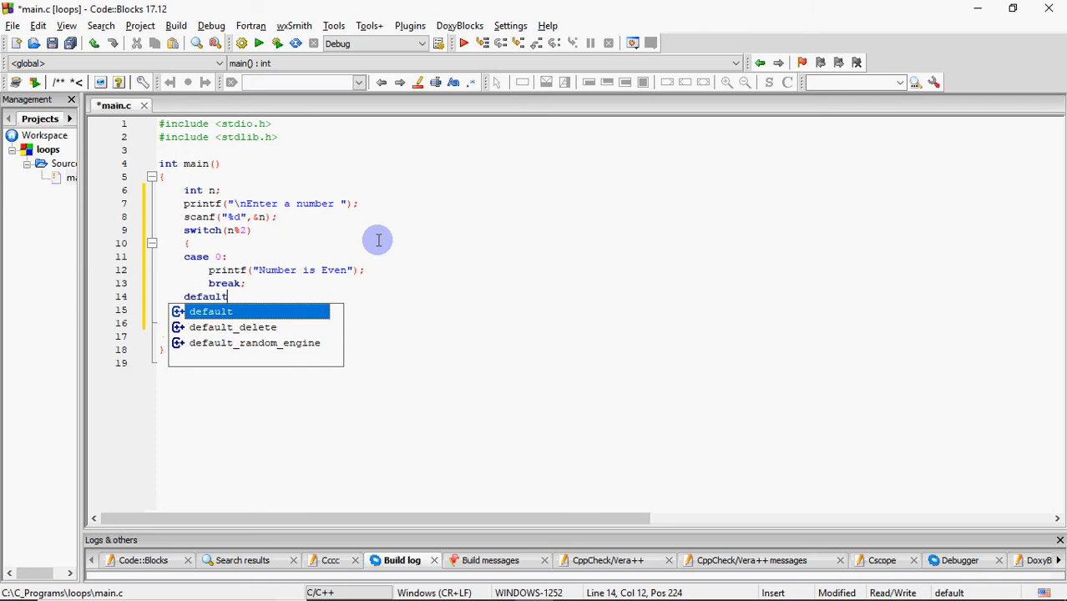
# Accept the default label and give it printf("Number is Odd");.
pyautogui.write(':')
pyautogui.press('Return')
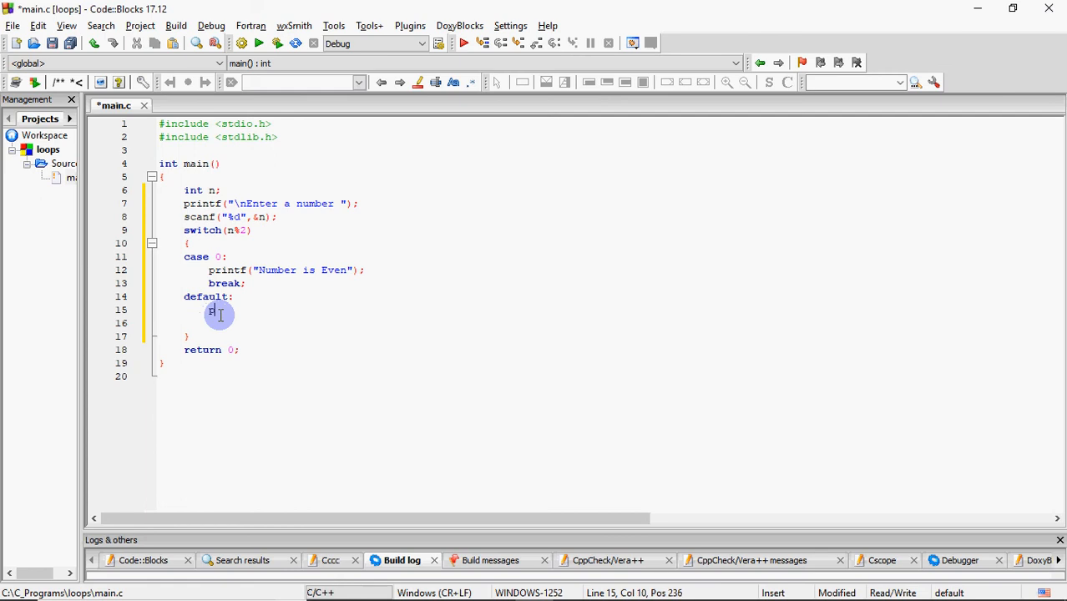
pyautogui.write('rintf')
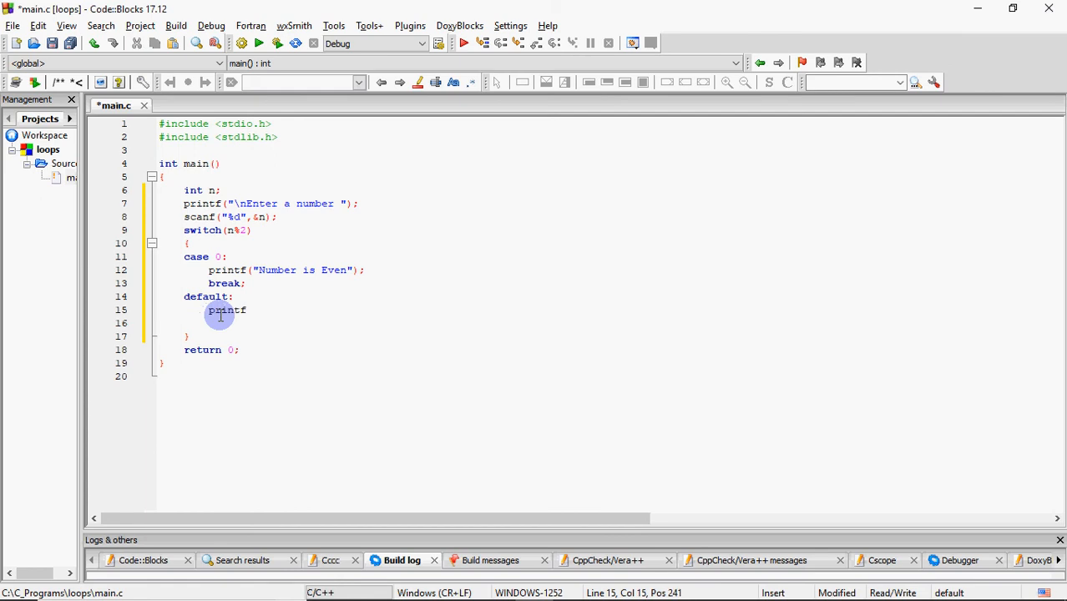
pyautogui.write('("")')
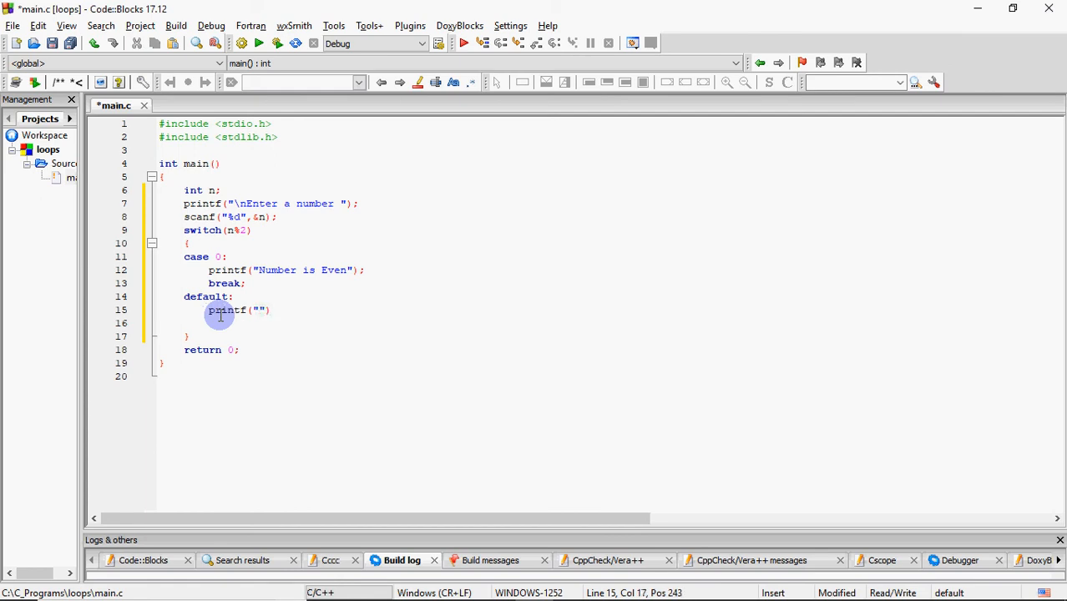
pyautogui.write('Number')
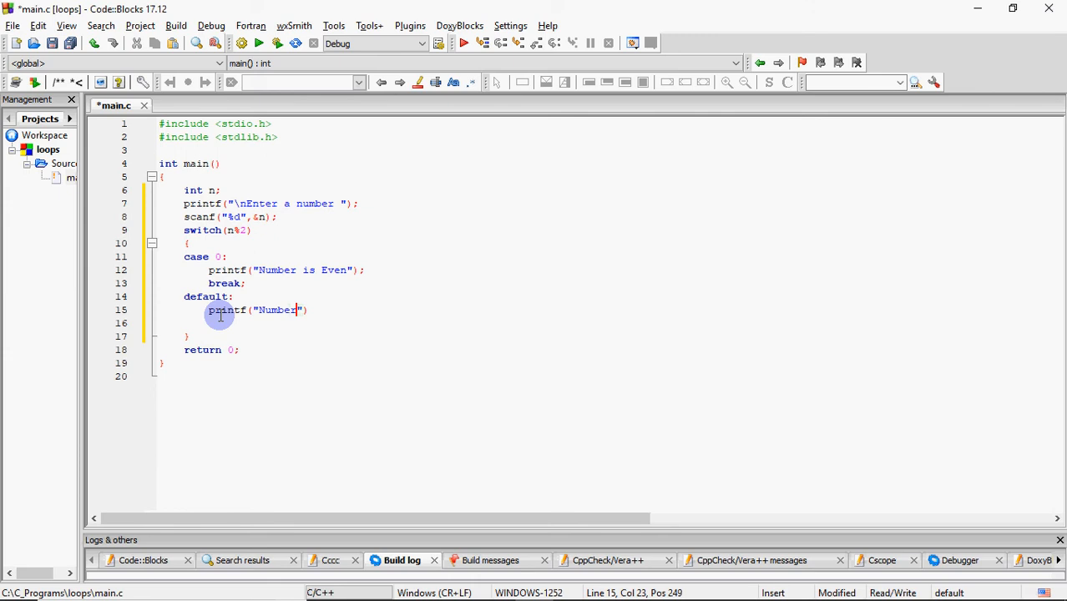
pyautogui.write('is O')
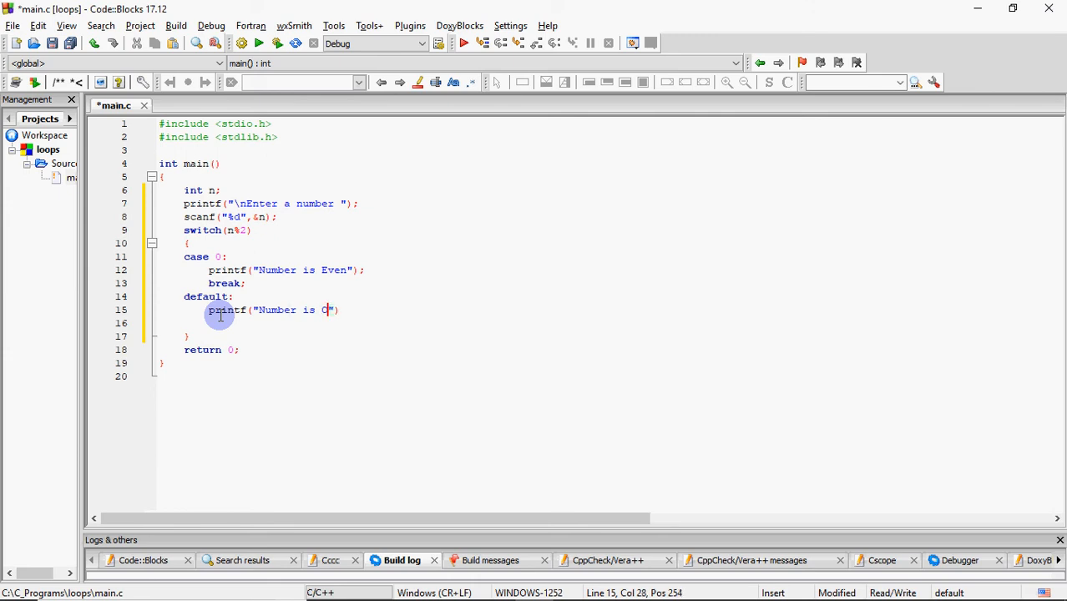
pyautogui.write('dd");')
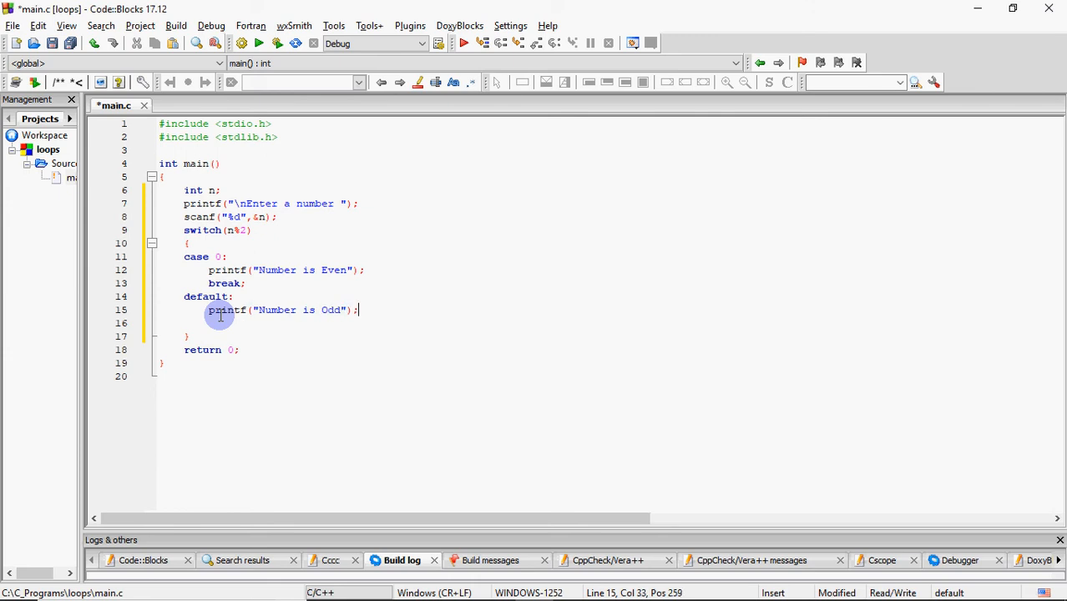
pyautogui.moveTo(815, 217)
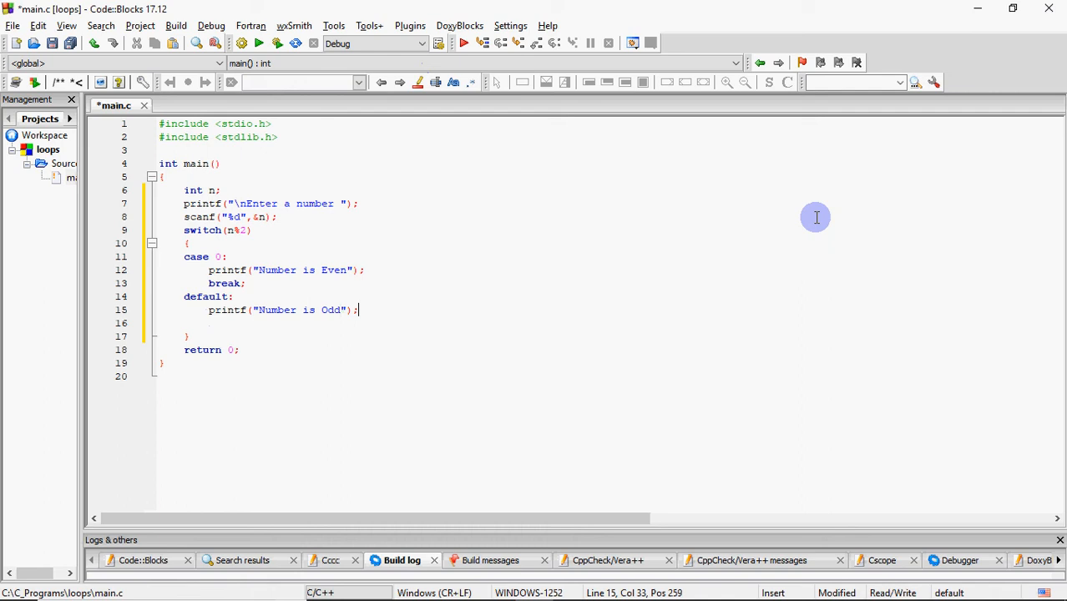
pyautogui.moveTo(277, 43)
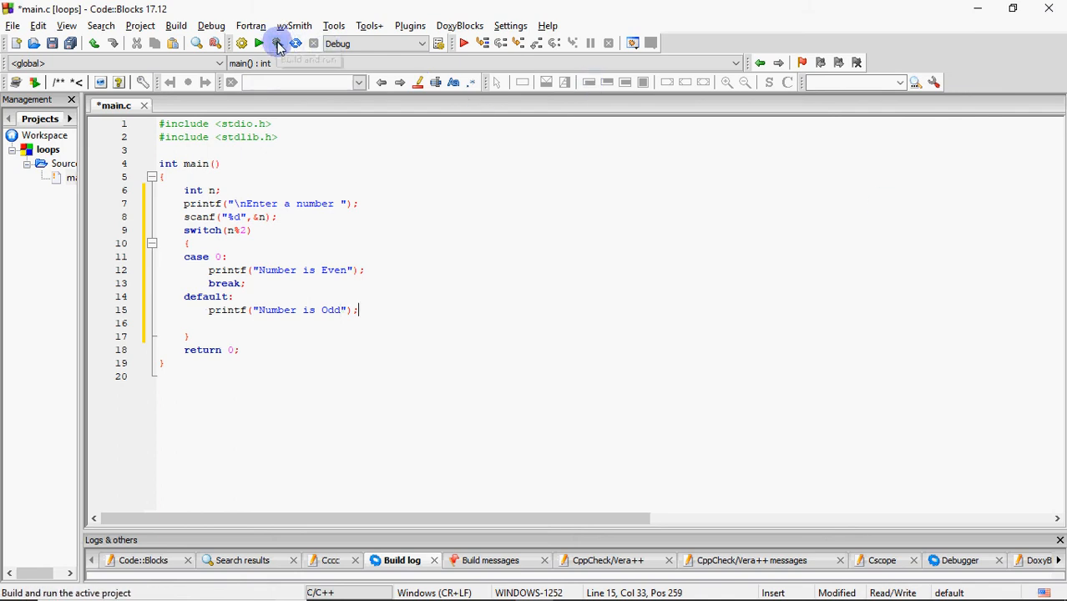
# Build and run the program, entering 15 at the console prompt.
pyautogui.click(277, 42)
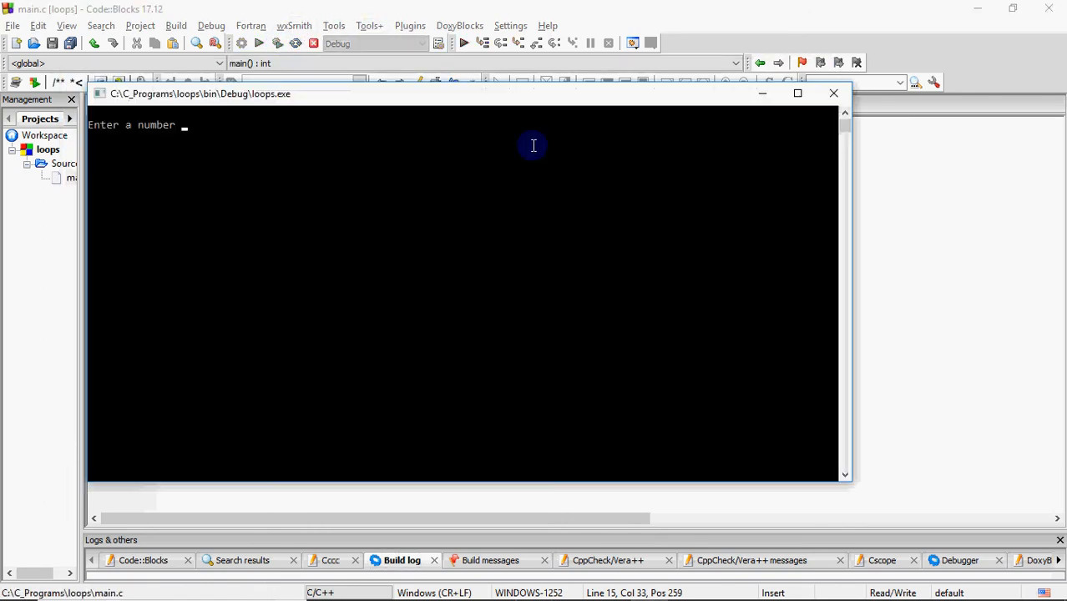
pyautogui.write('15')
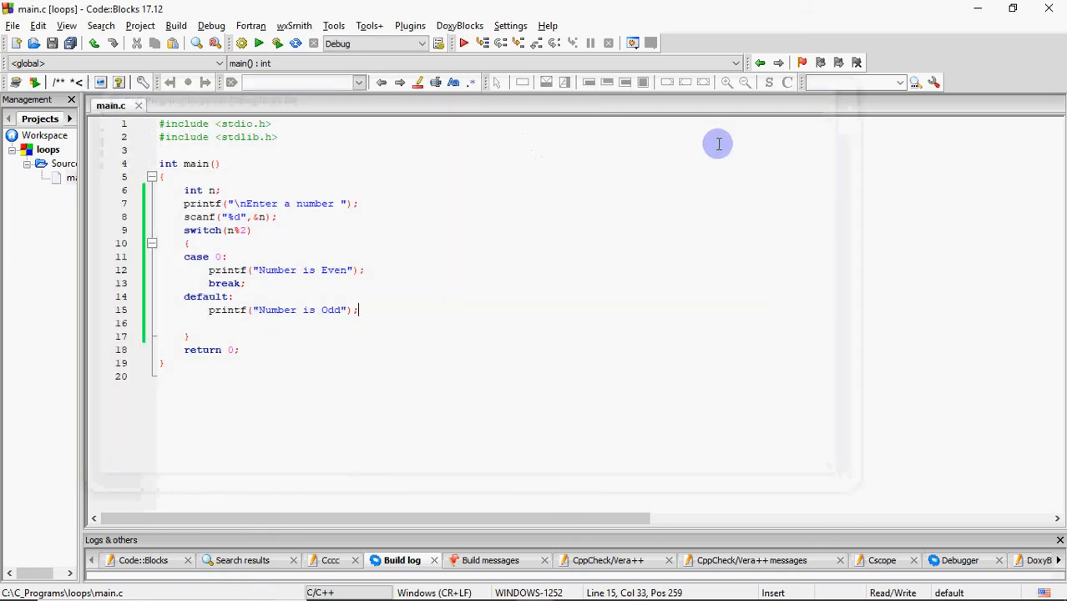
pyautogui.moveTo(622, 173)
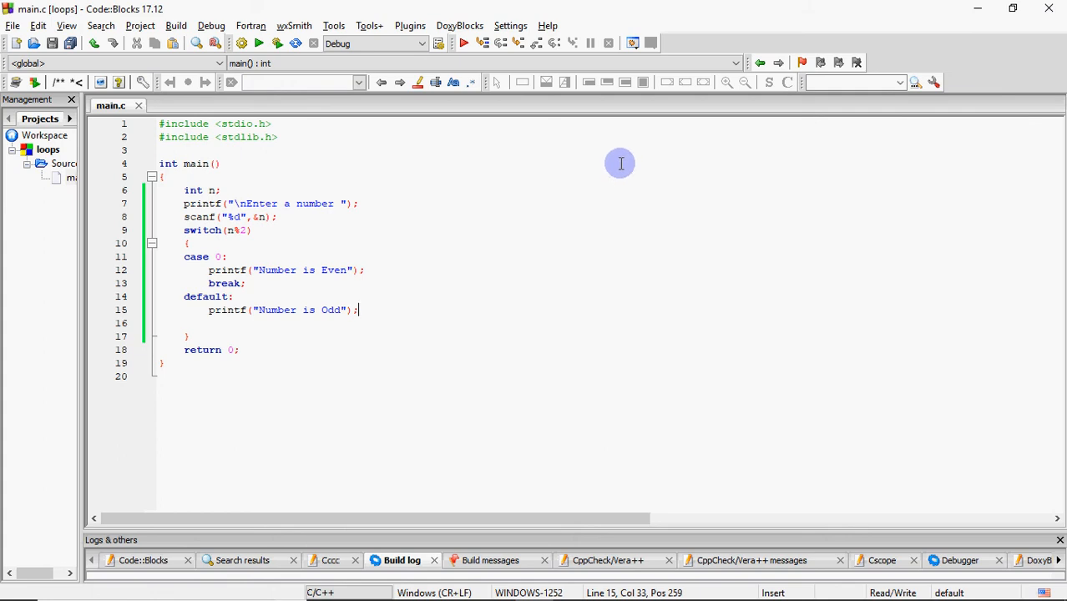
pyautogui.moveTo(617, 200)
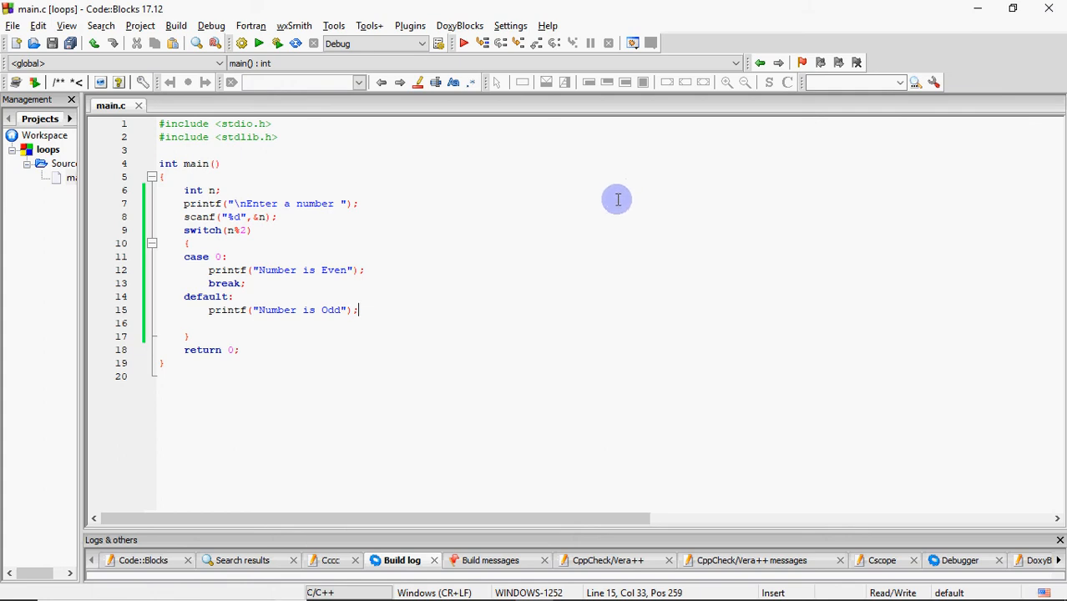
pyautogui.moveTo(617, 180)
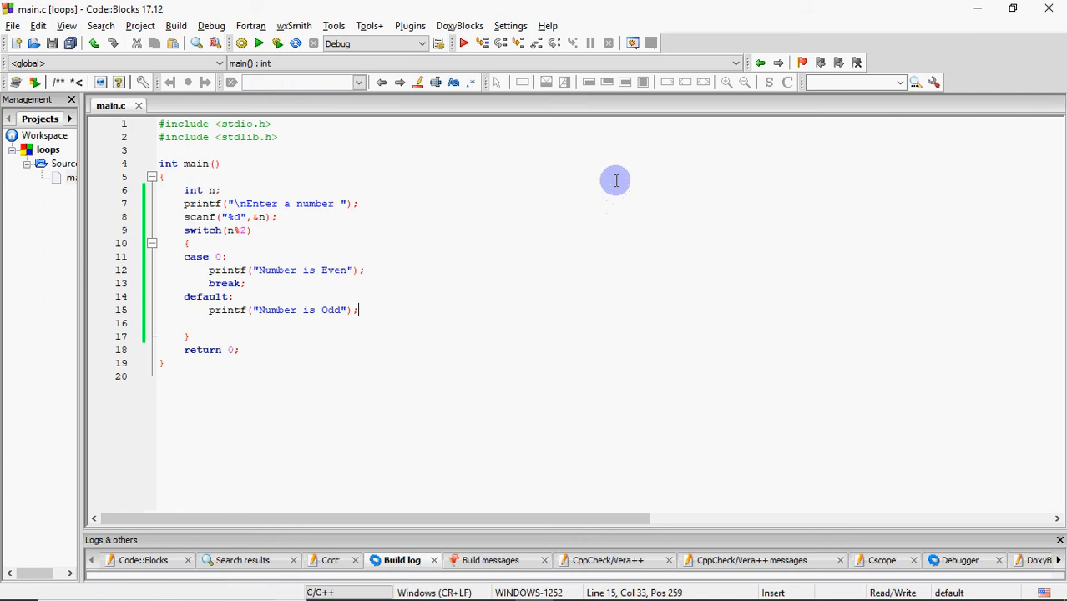
pyautogui.moveTo(613, 269)
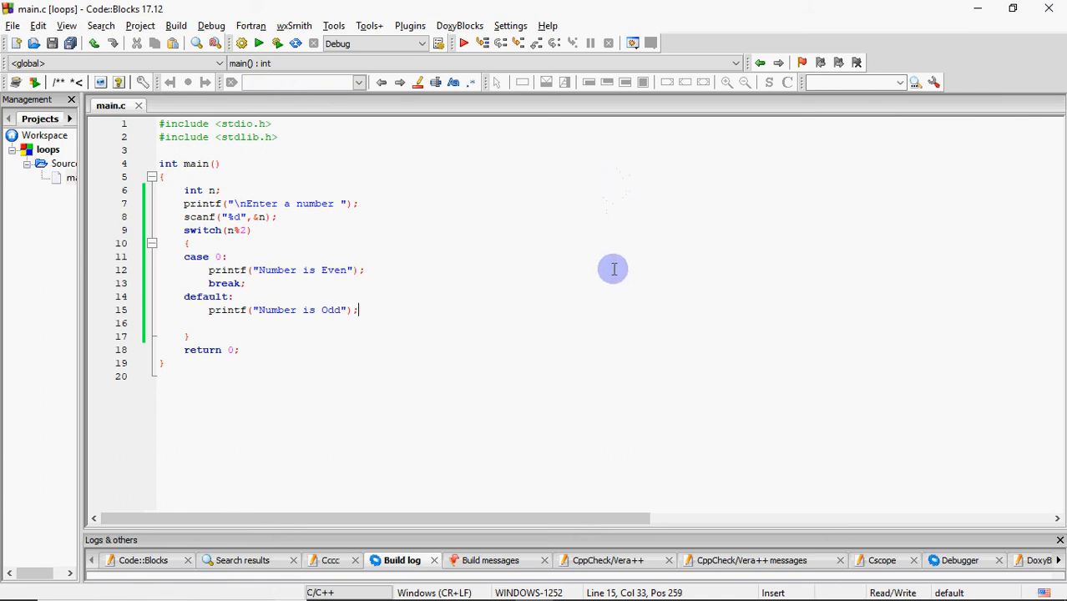
pyautogui.moveTo(515, 280)
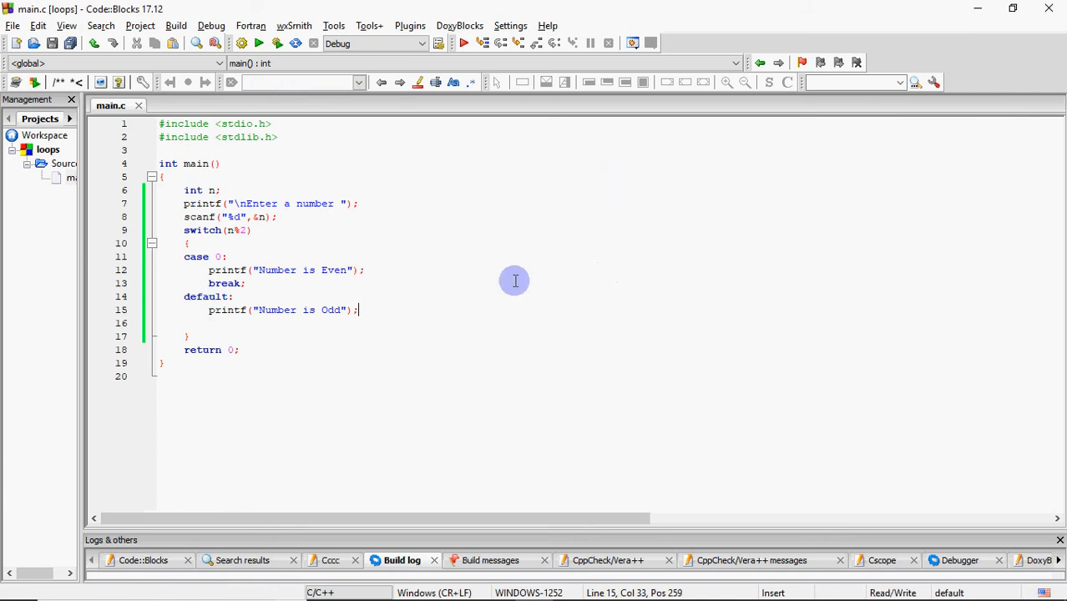
pyautogui.moveTo(513, 251)
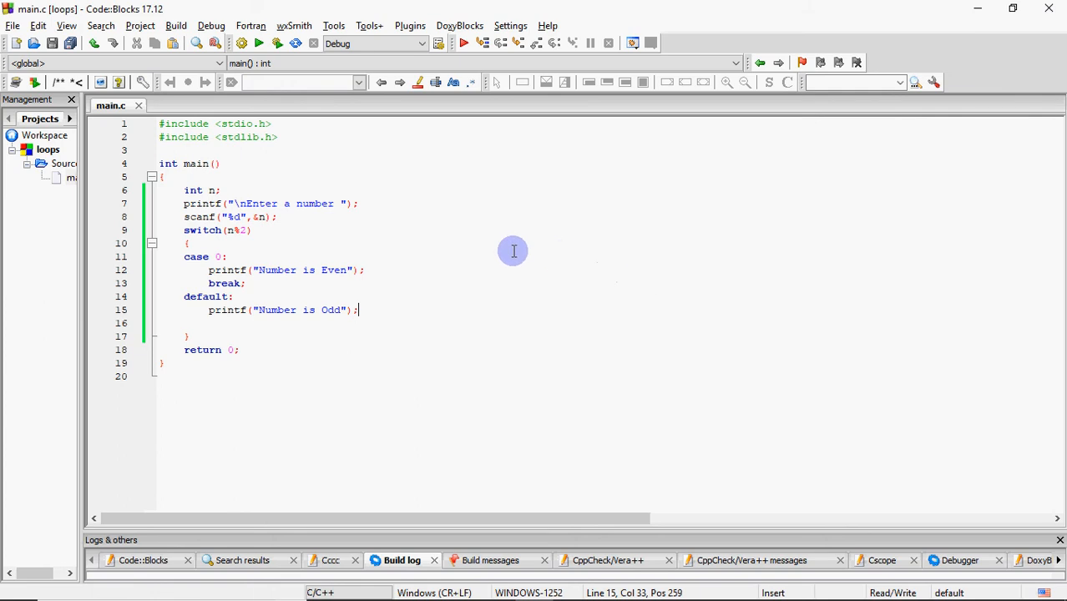
pyautogui.moveTo(530, 251)
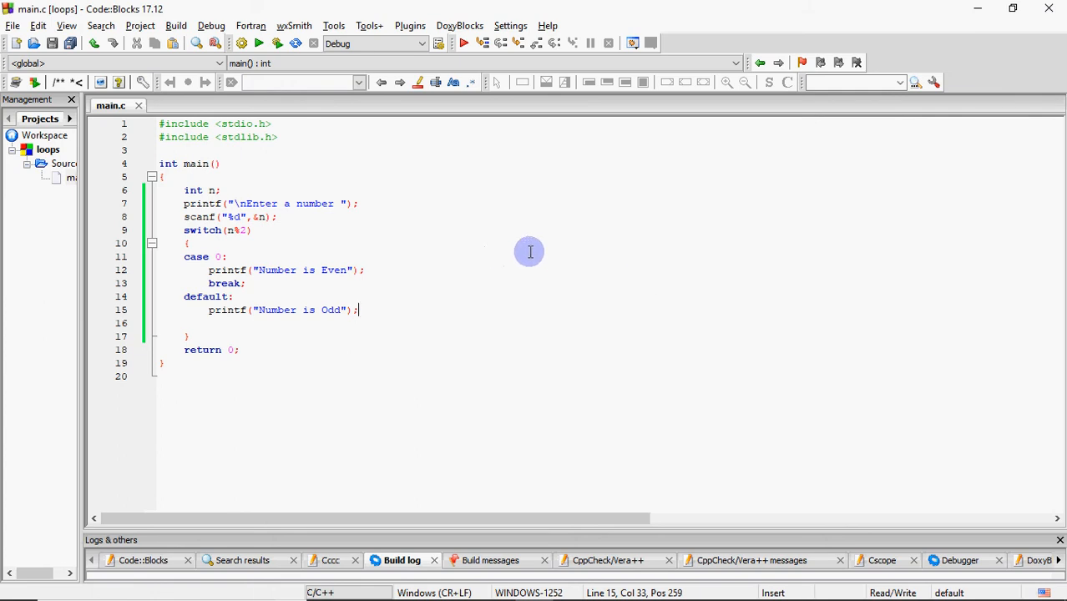